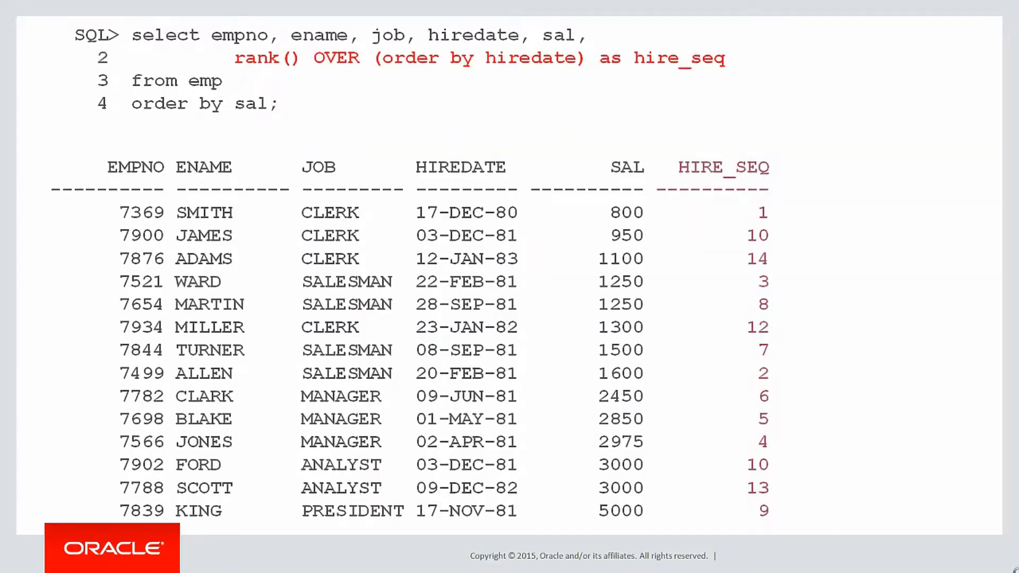
Step: Advance to slide 24 showing the 100*ratio_to_report(sal) over () query with PCT results
{"action": "key", "text": "Right"}
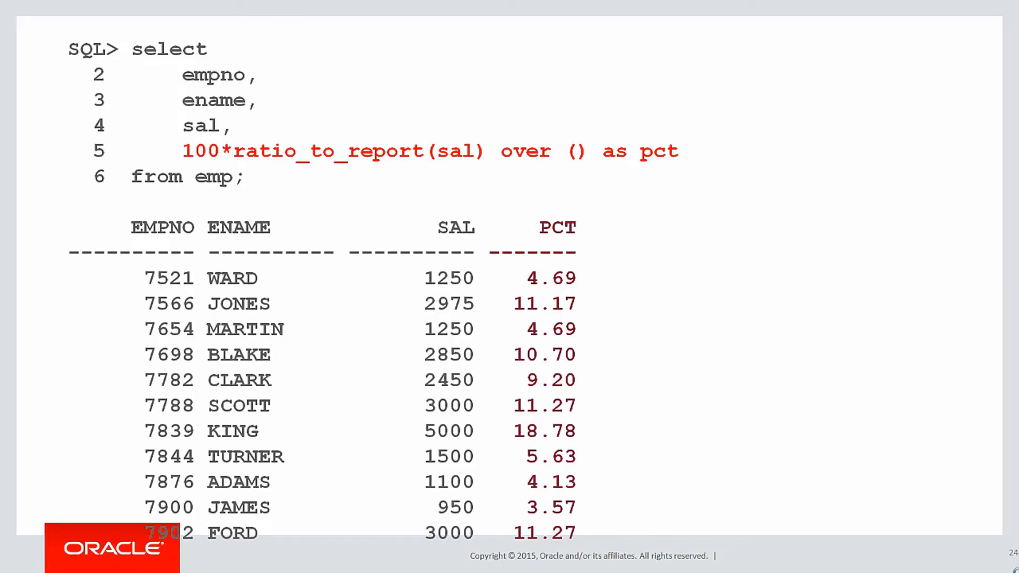